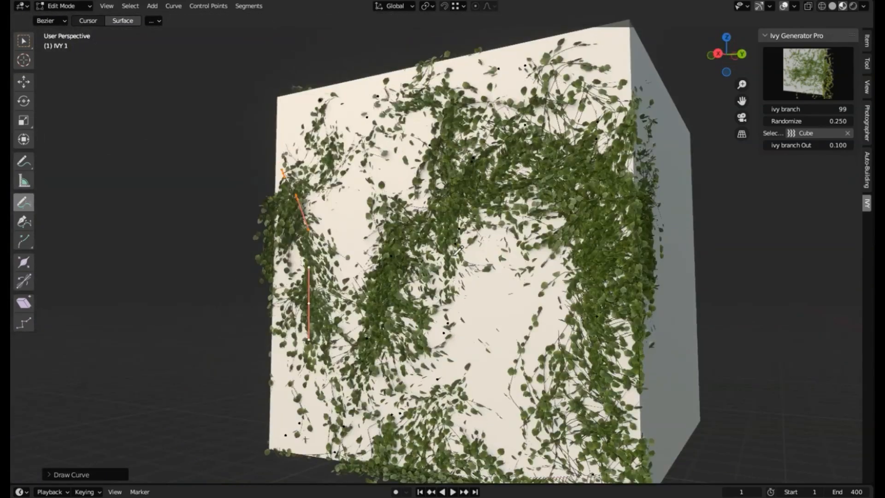
Drag the IVY 2 Randomize value down to -0.760 in the Ivy Generator Pro panel.
{"action": "left_click_drag", "start_coordinate": [807, 121], "coordinate": [784, 121]}
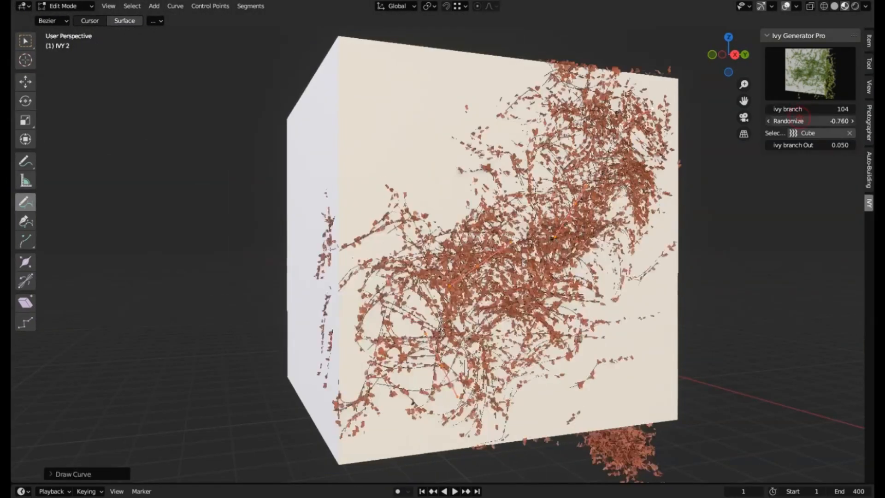